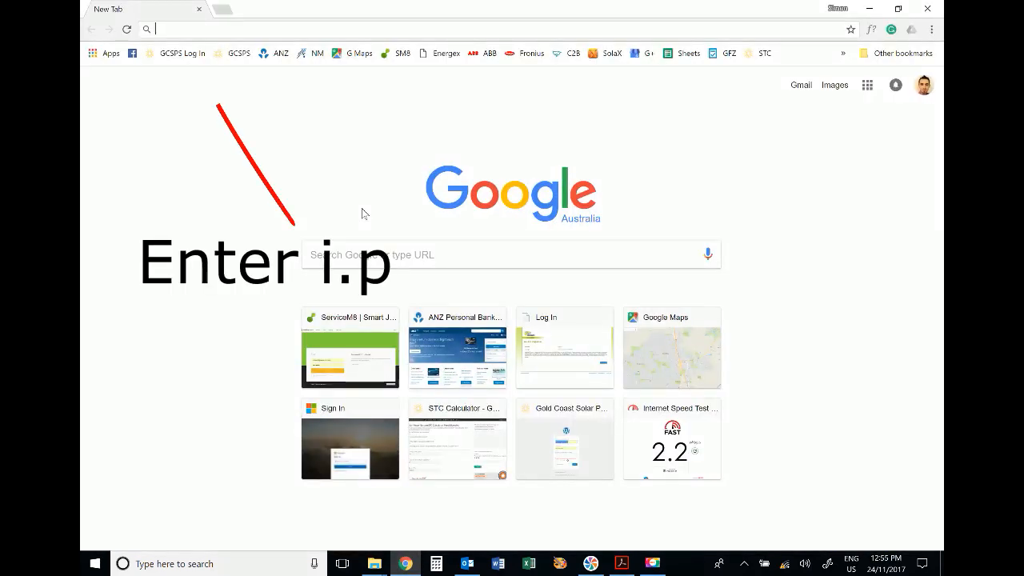
Navigate to the inverter web interface at 169.254.0.180.
text(169.254.0.180/#/settings/common)
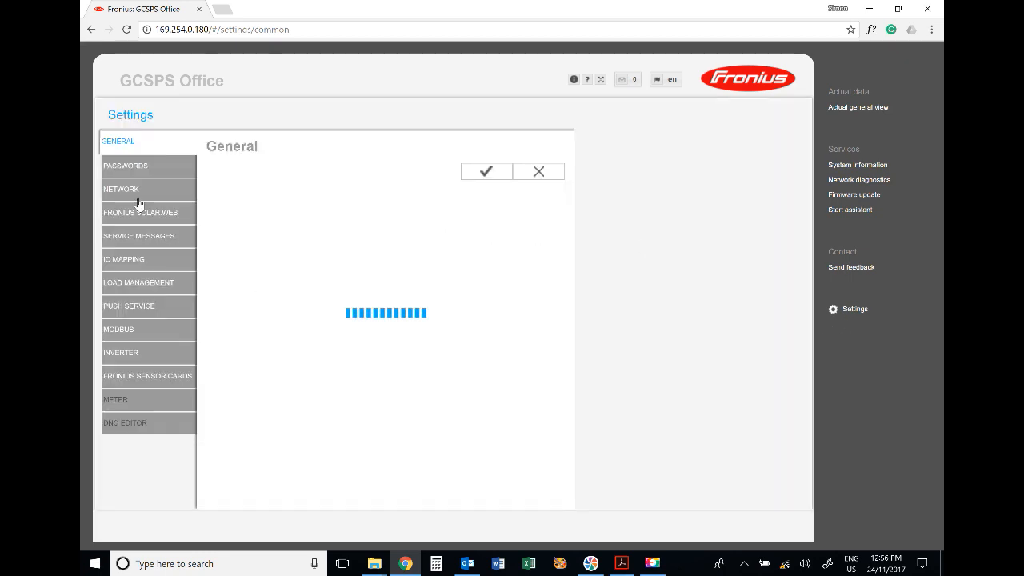
Show the inverter's Network settings with Internet via WLAN and available Wi-Fi networks.
click(121, 189)
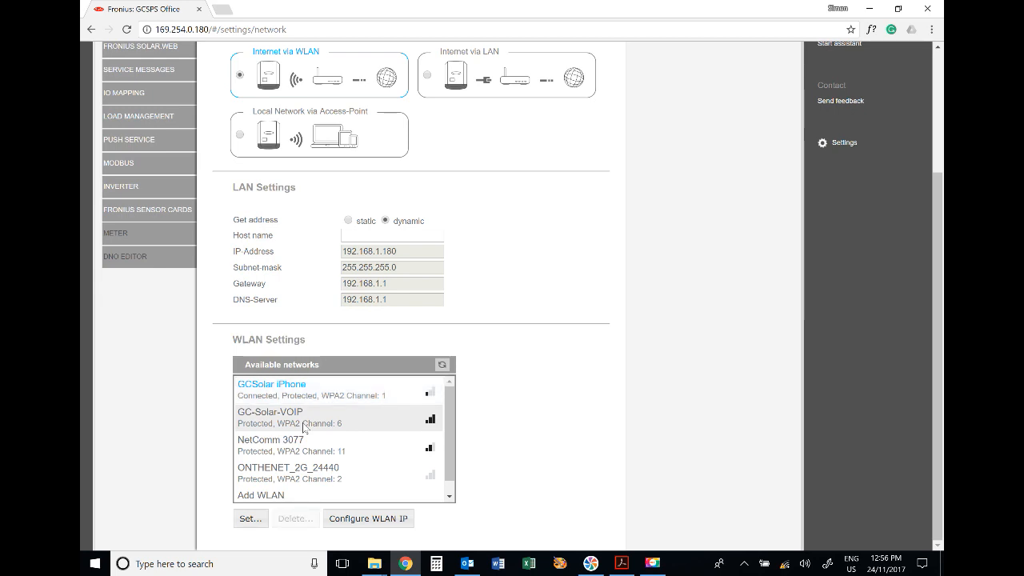